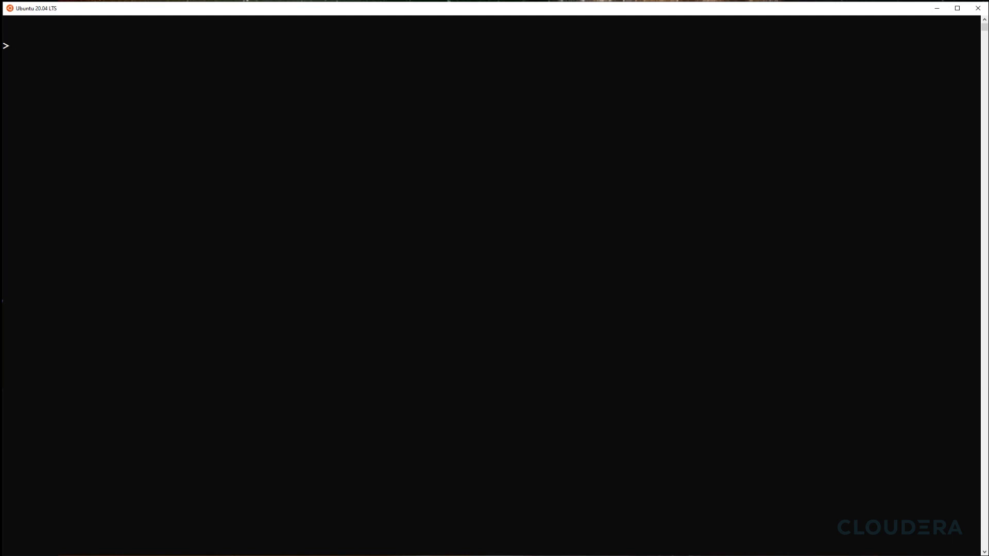
- Run the ./create-trial script to provision four cloud nodes and print their summary
text(./cr)
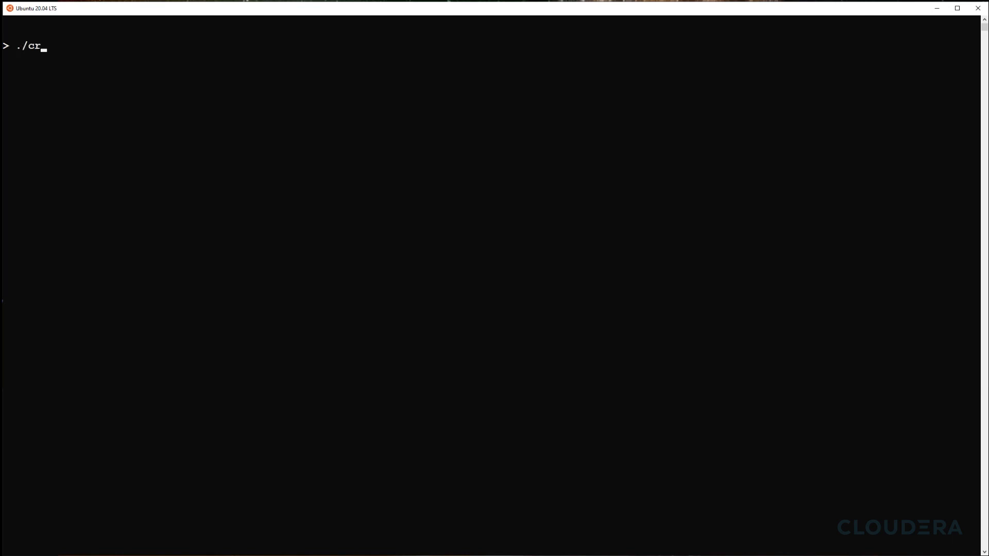
key(Enter)
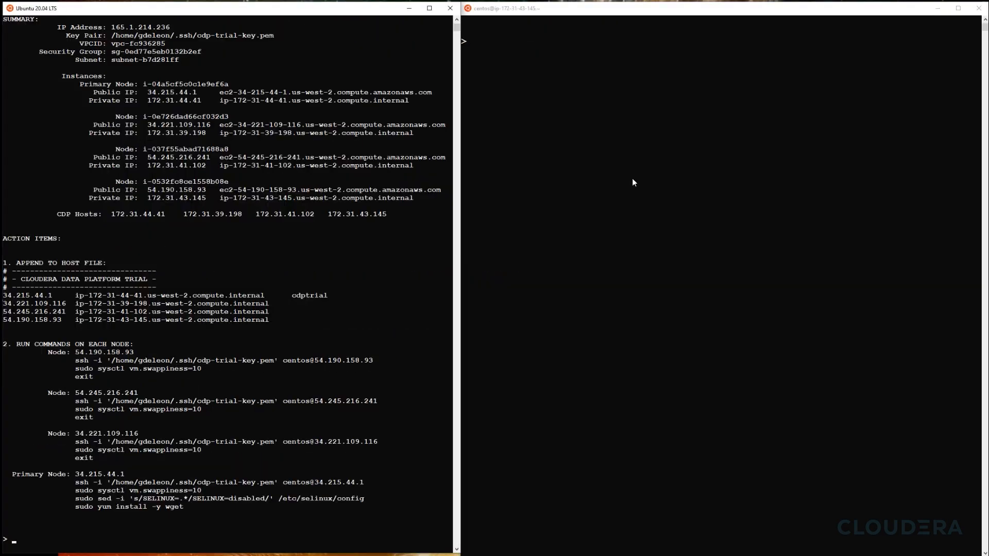
- Exit the ssh session on node 54.190.158.93 after setting swappiness to 10
text(exit)
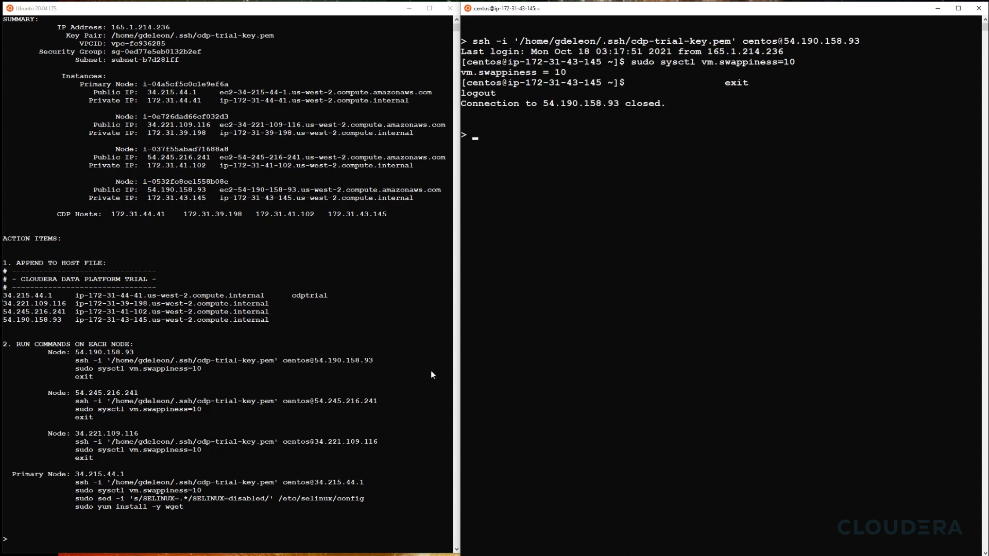
double_click(126, 401)
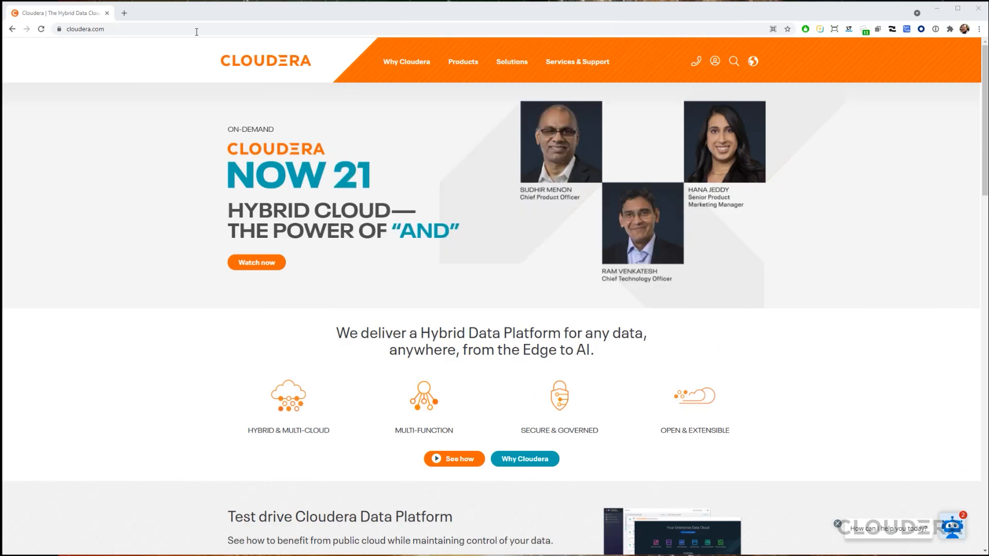
text(https://www.cloudera.com/downloads.html)
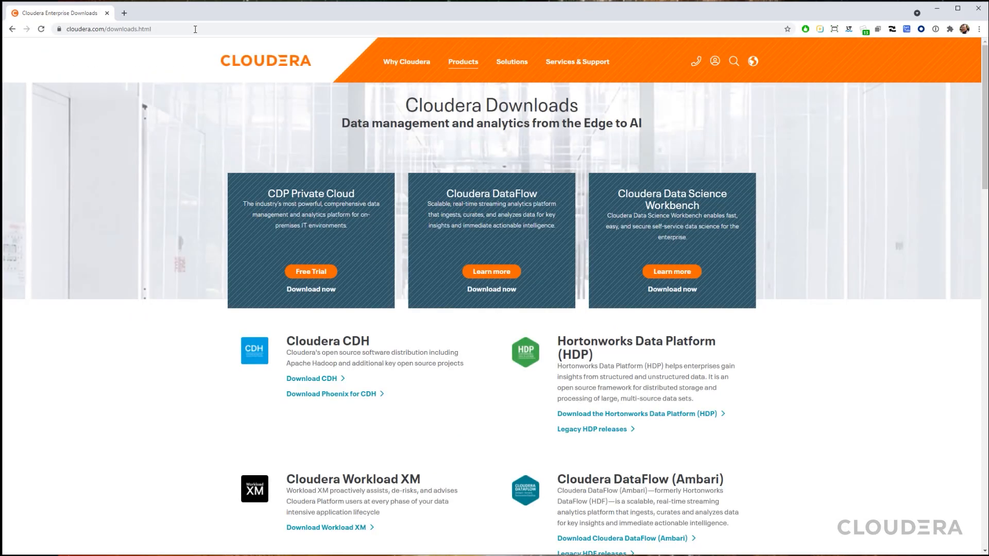
mouse_move(300, 255)
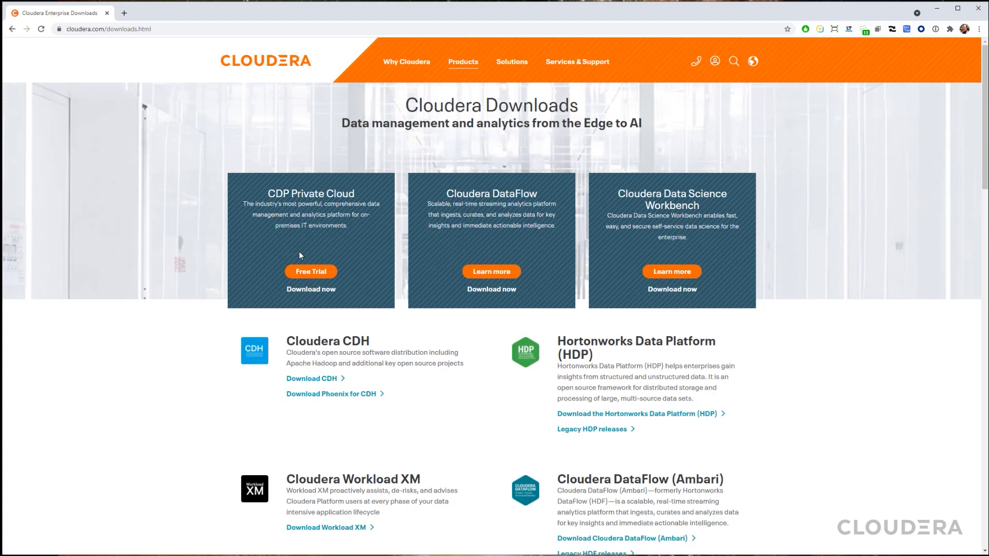
click(310, 271)
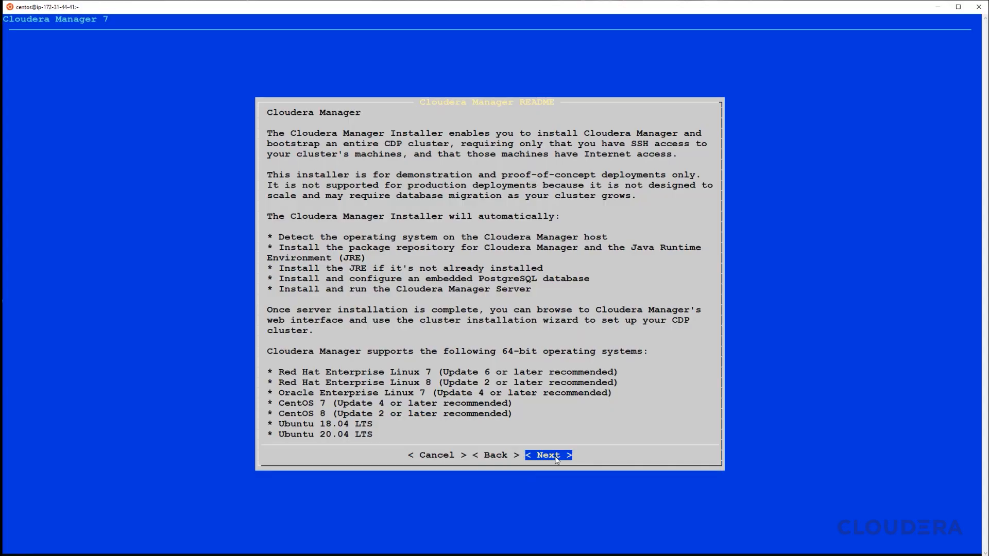
- Advance past the installer README and accept the license to finish installing Cloudera Manager
click(547, 454)
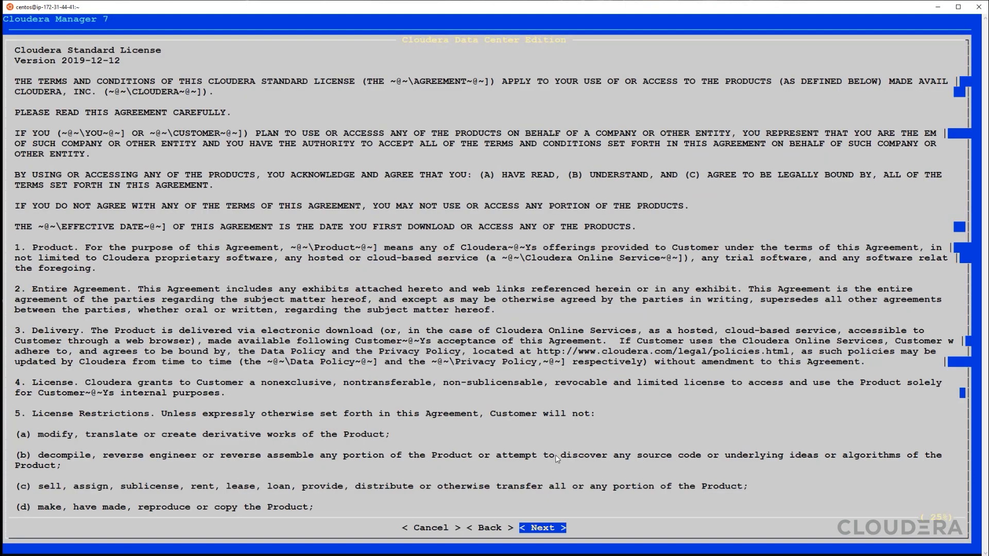
click(541, 528)
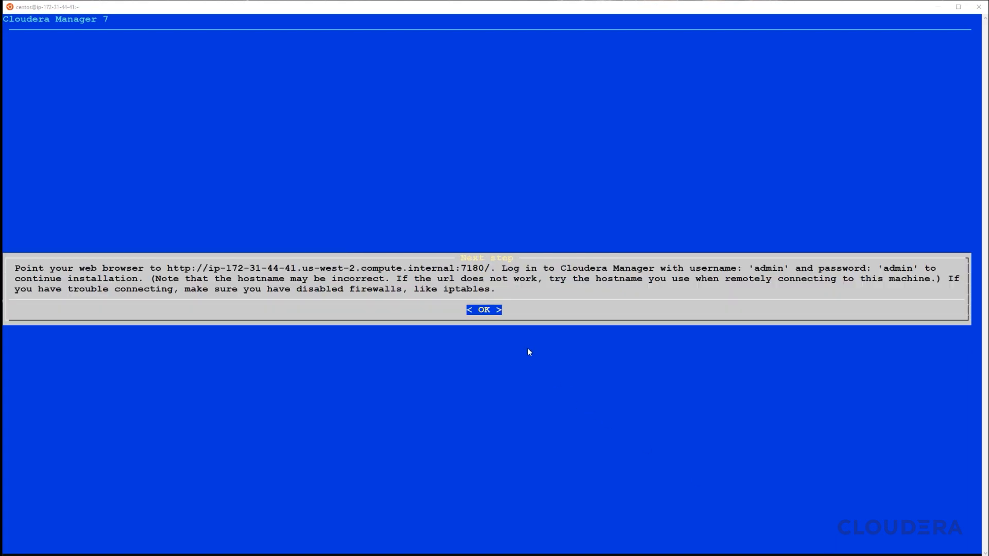
mouse_move(484, 310)
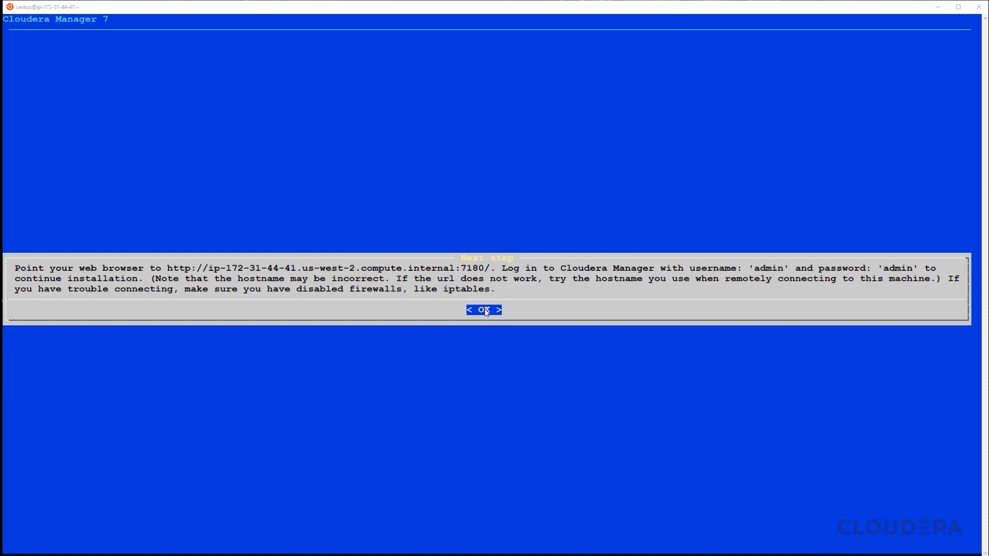
mouse_move(708, 550)
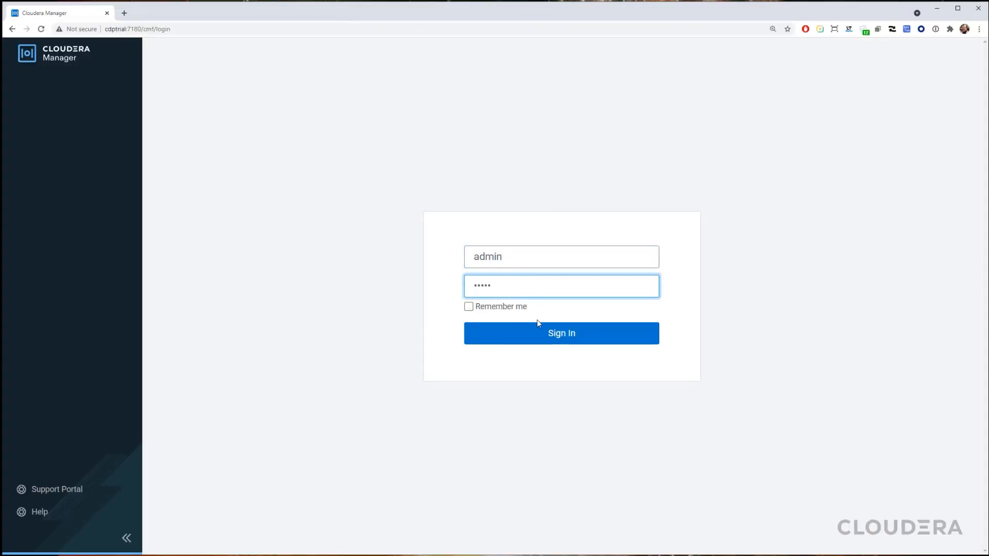
- Sign in as admin and accept the Cloudera Standard License for the 60-day trial
click(560, 333)
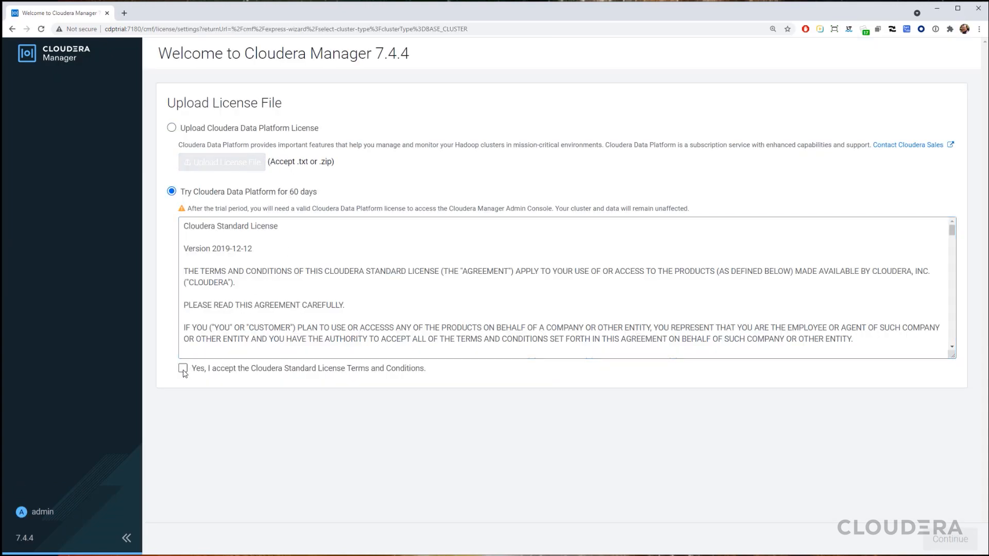
click(183, 369)
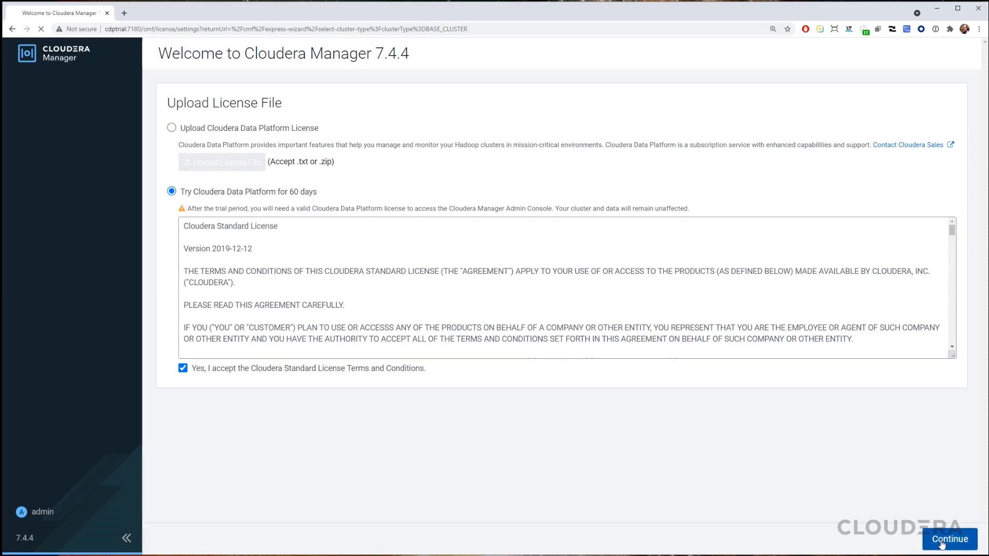
click(948, 538)
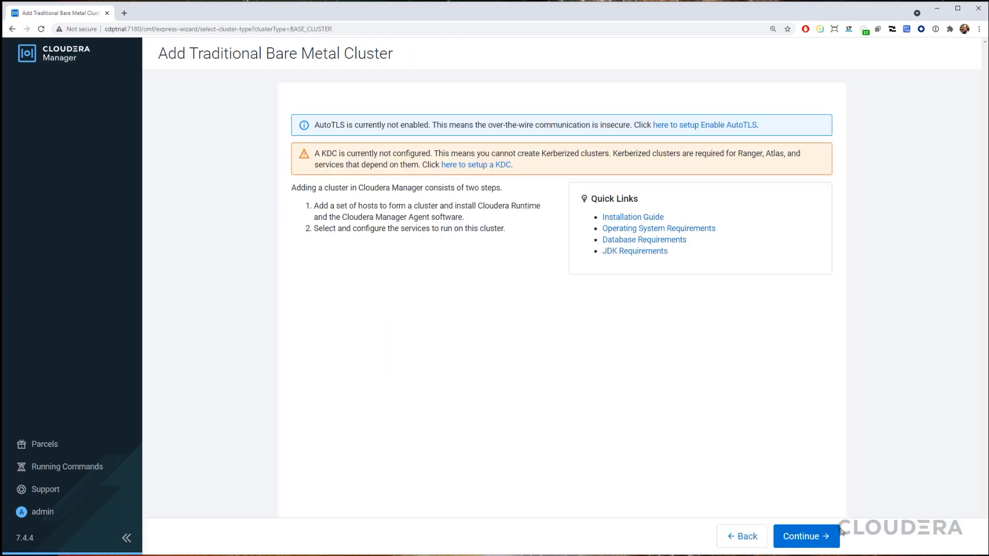
- Start the add-cluster wizard and accept the four scanned hosts
click(805, 536)
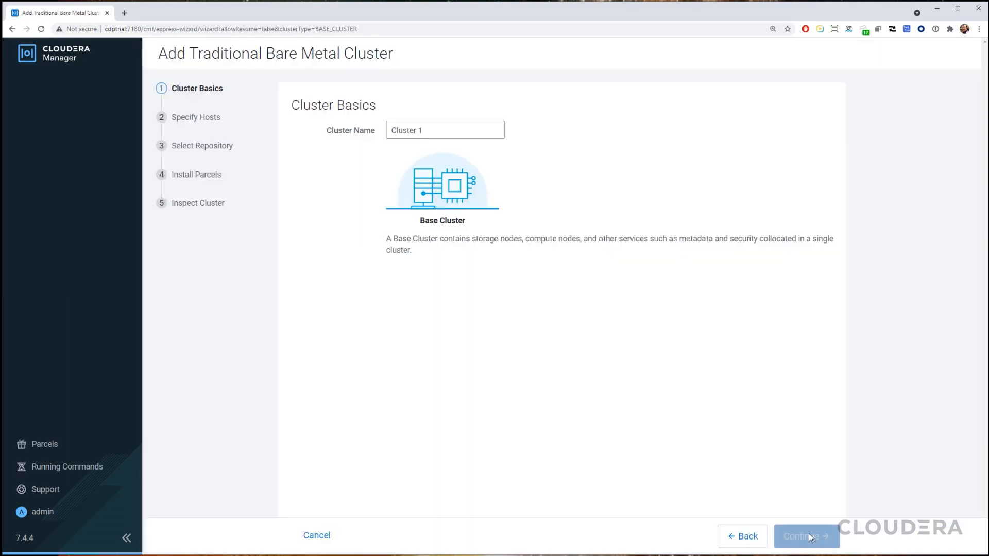
click(806, 536)
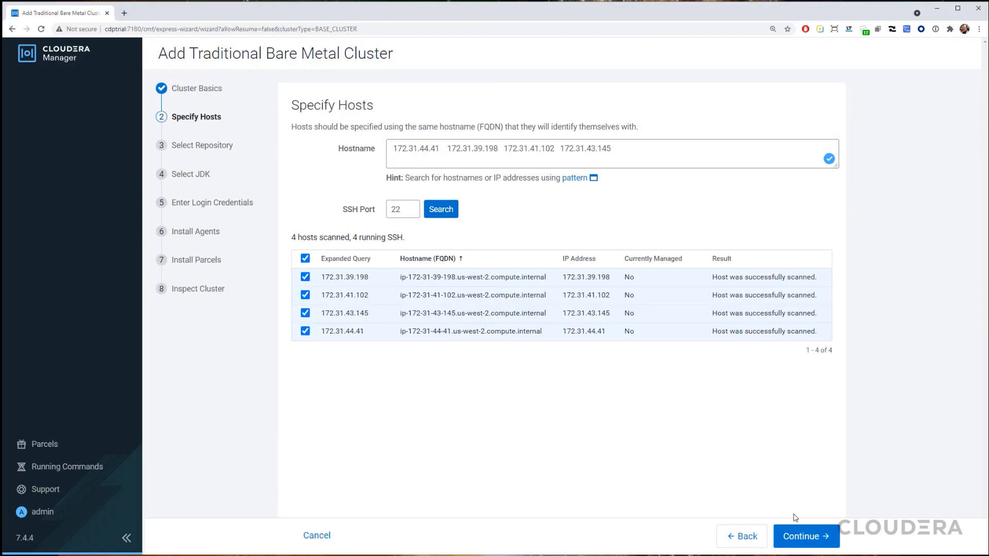
click(805, 535)
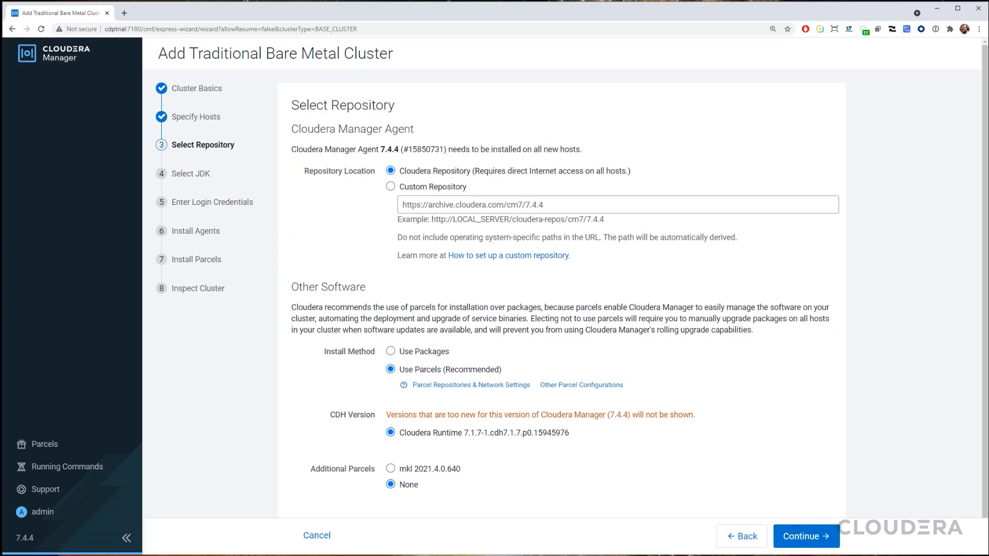
- Remove the cdh5 parcel repository URL and choose the Cloudera-provided OpenJDK for the hosts
click(471, 385)
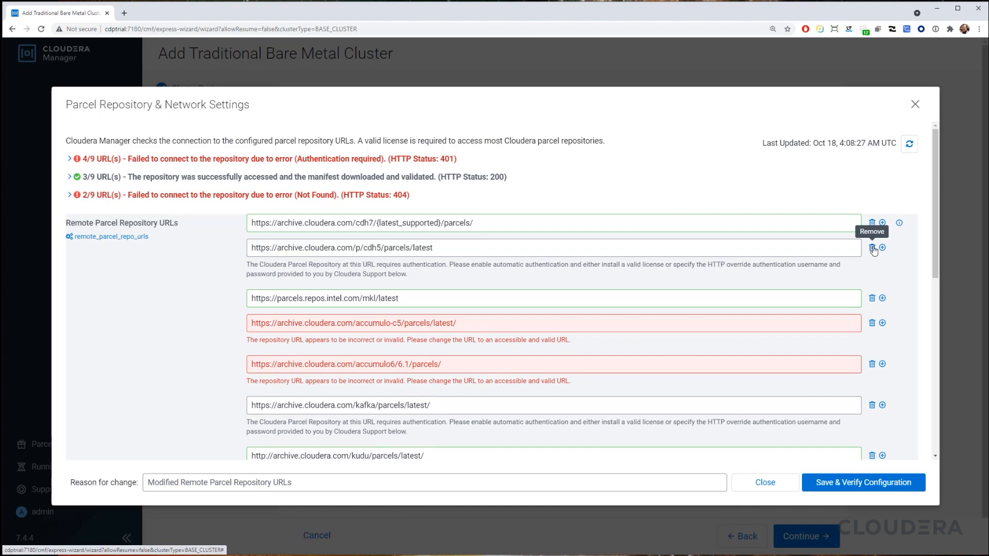
click(872, 247)
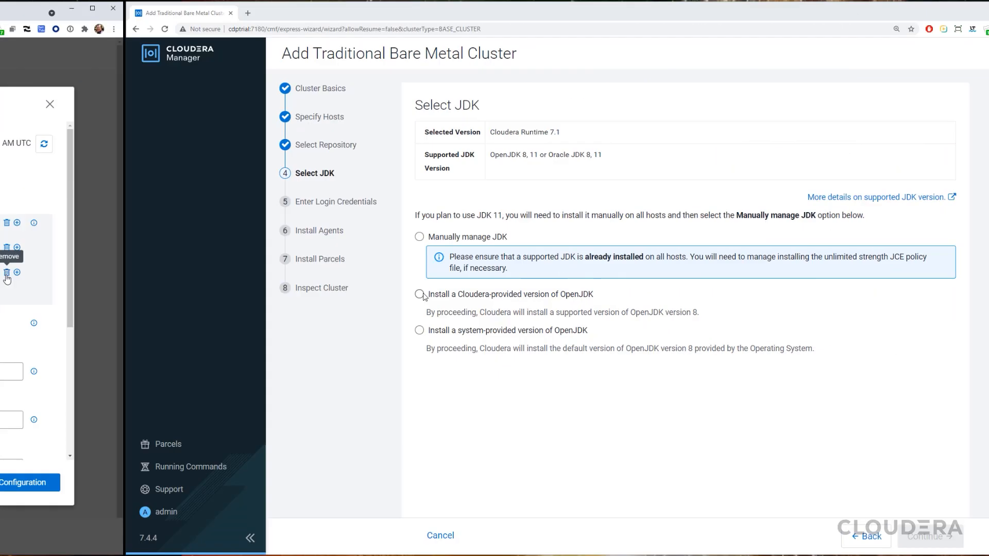
click(419, 293)
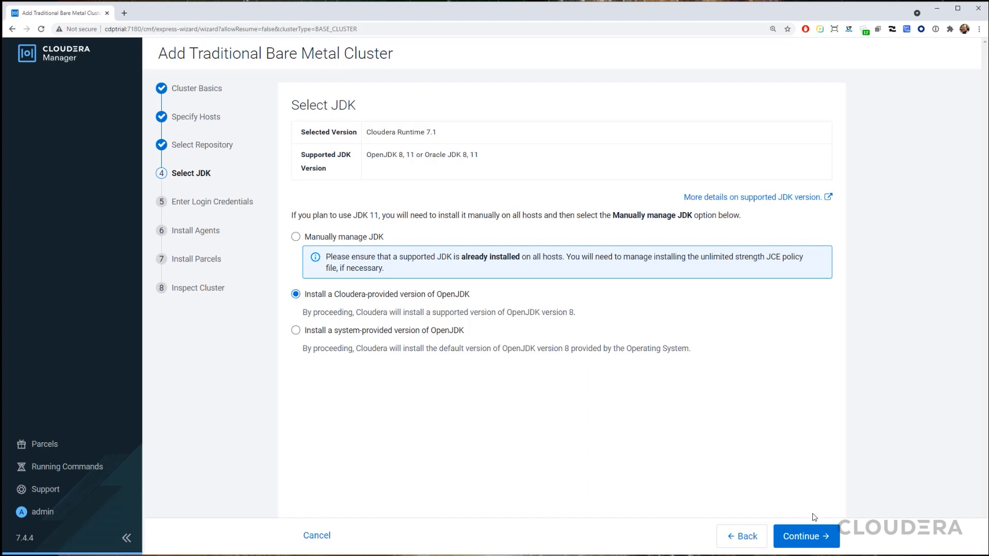
click(806, 536)
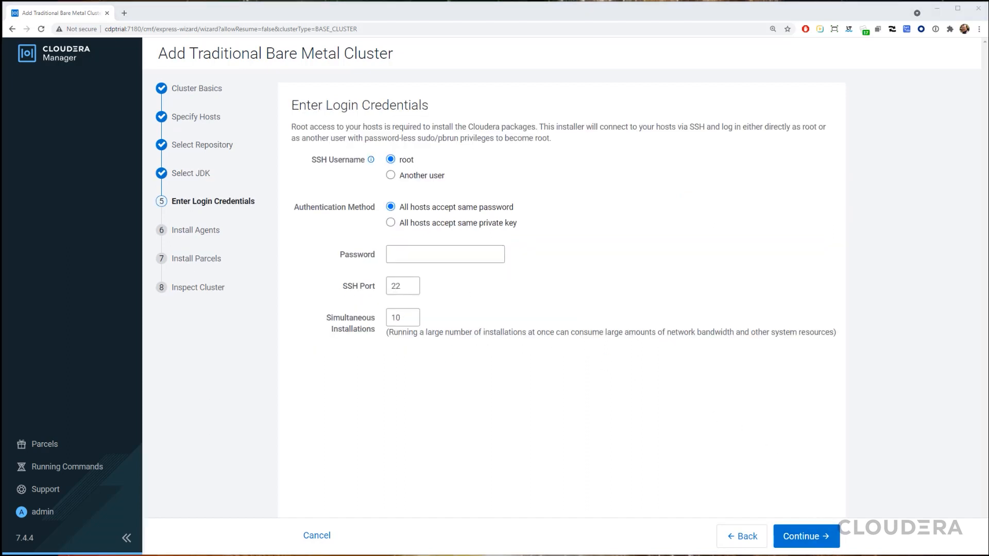
- Log in to hosts as centos with the cdp-trial-key.pem private key and install agents and parcels
click(391, 175)
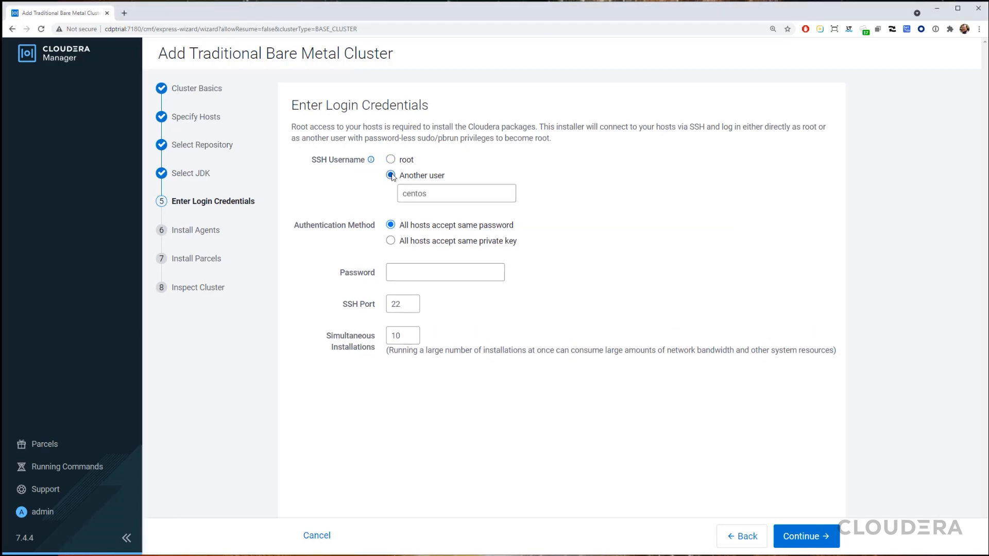
click(391, 240)
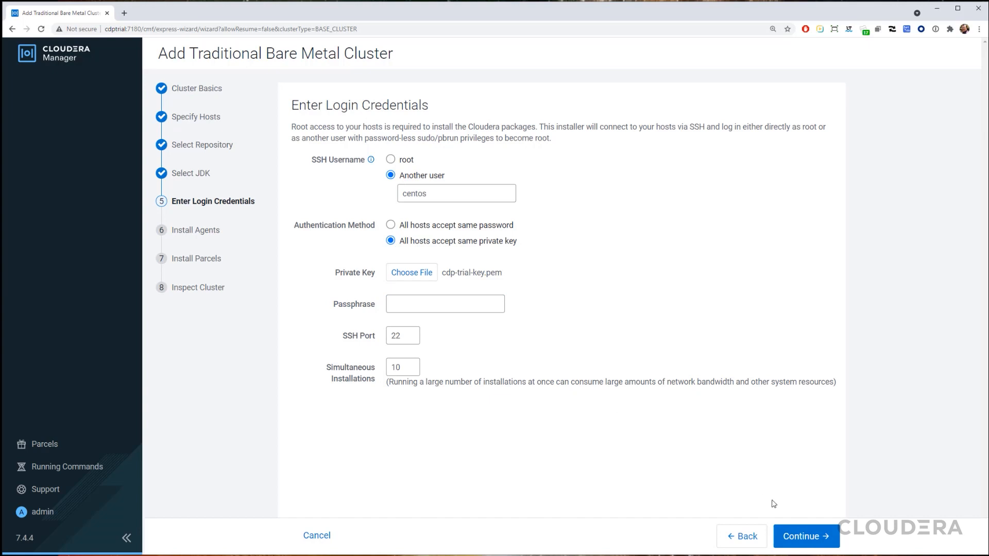
click(805, 535)
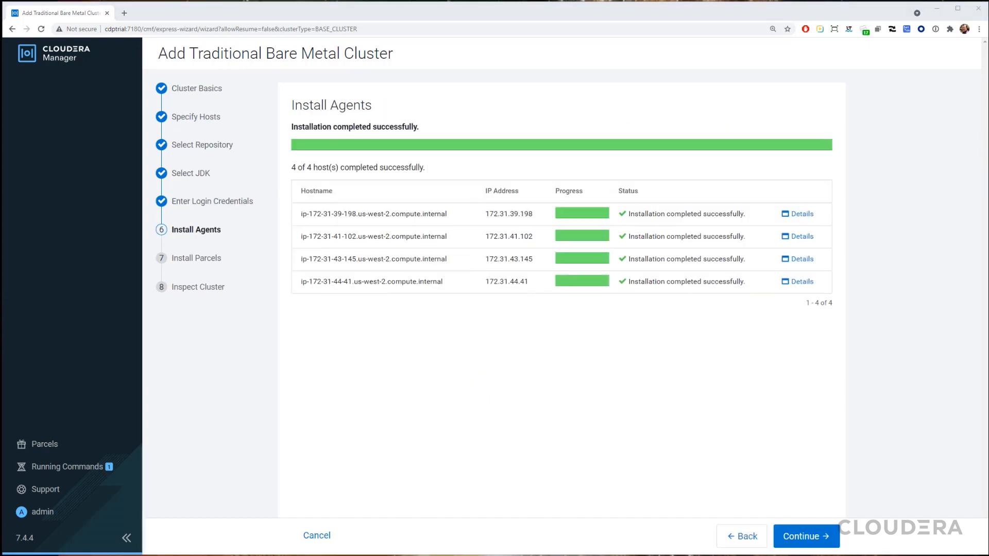
click(806, 535)
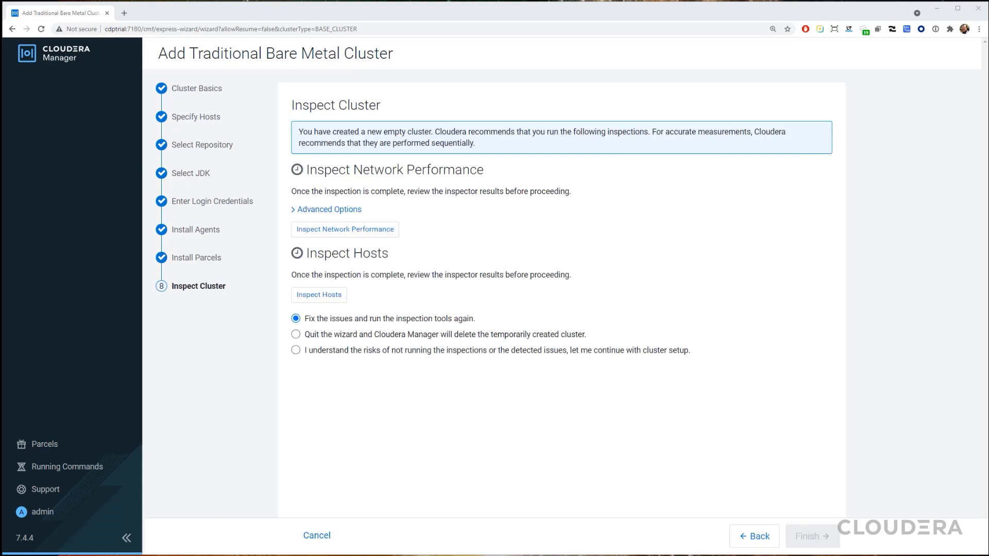
- Run the network and host inspections, review their results, and finish adding the cluster
click(344, 229)
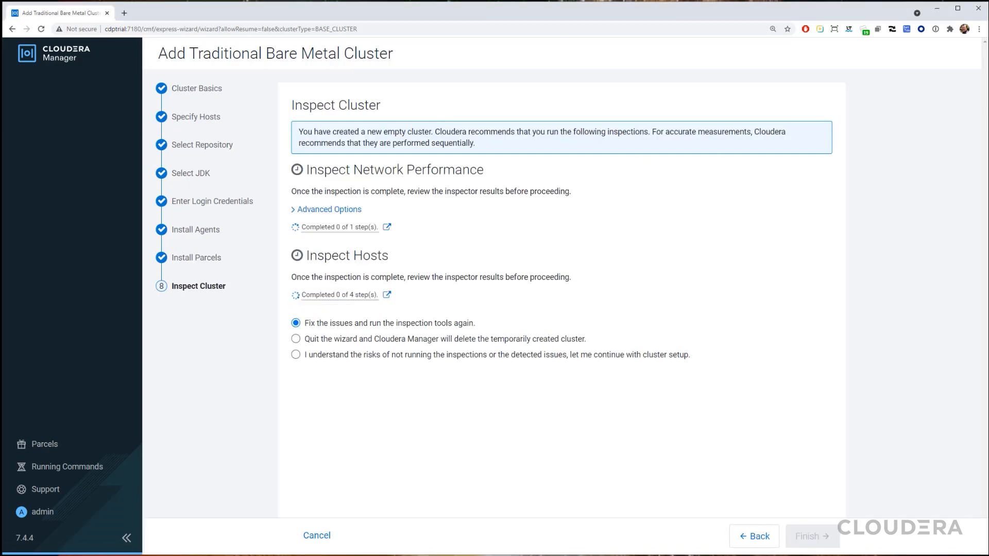
click(387, 294)
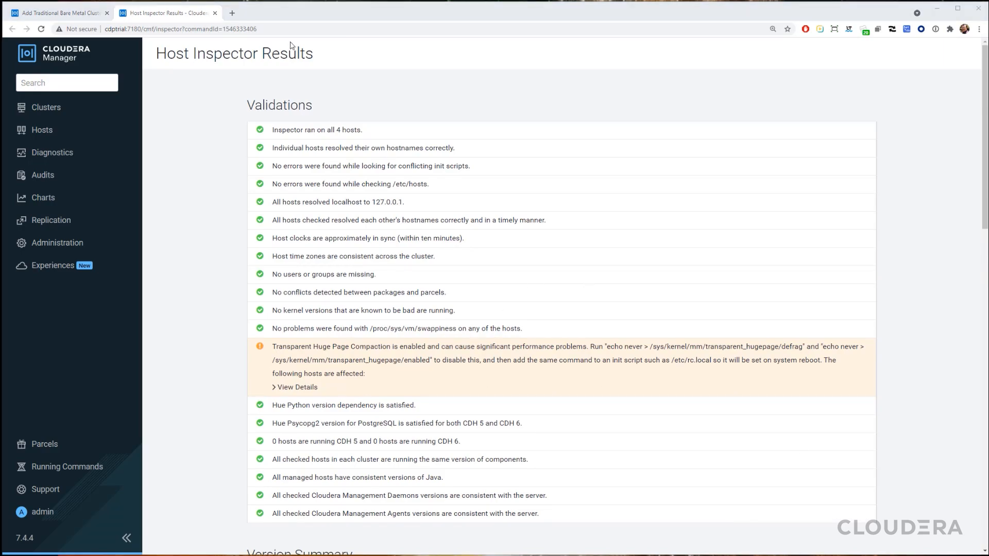
click(58, 12)
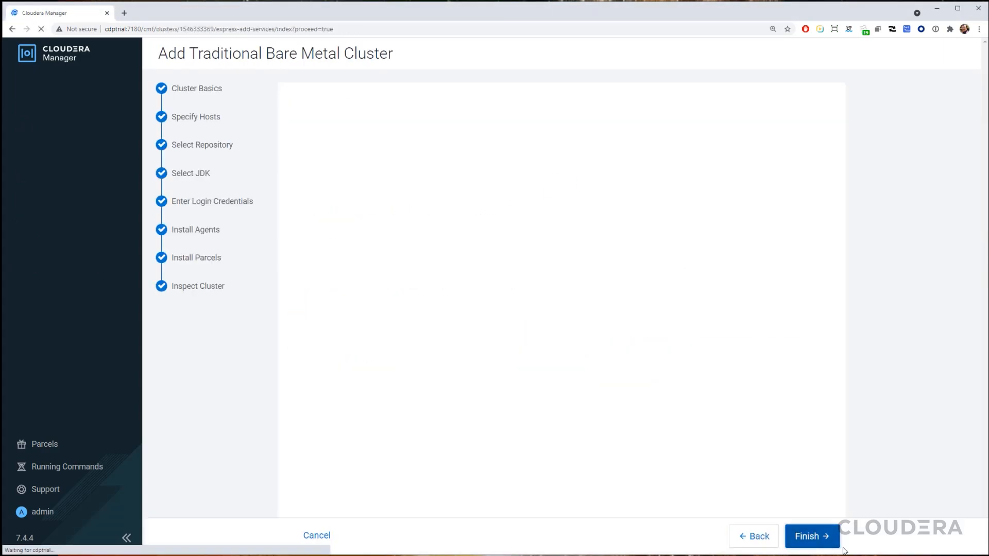
click(811, 536)
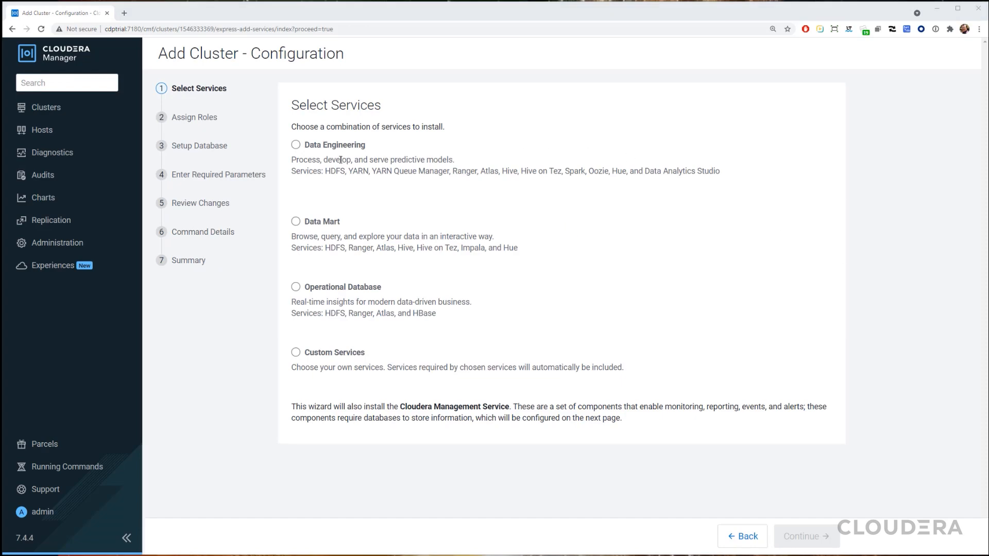
click(296, 144)
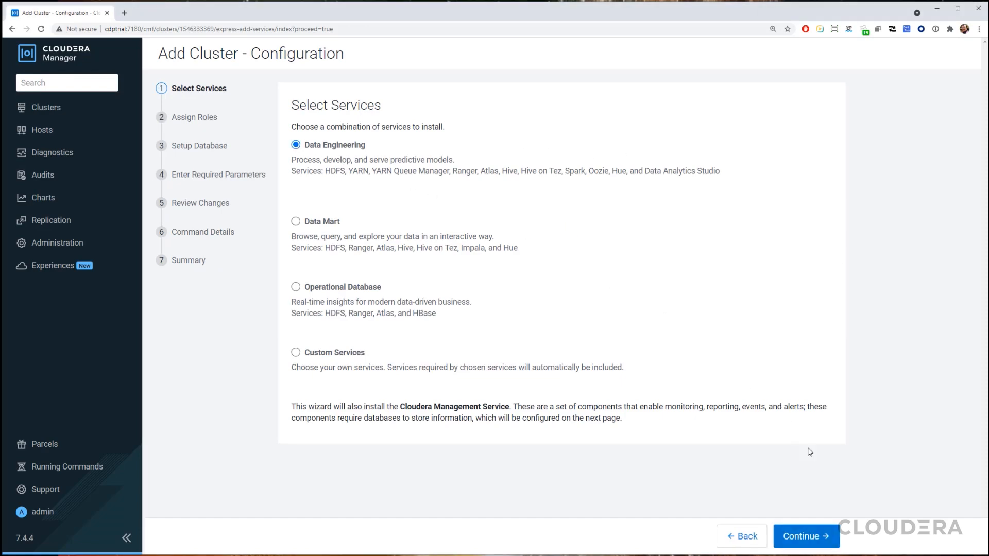
click(805, 536)
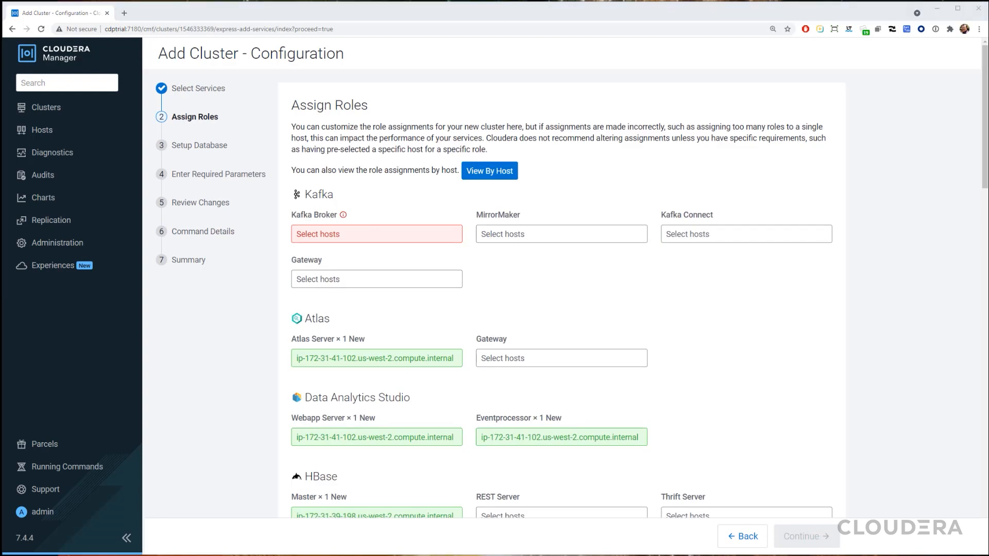
mouse_move(413, 234)
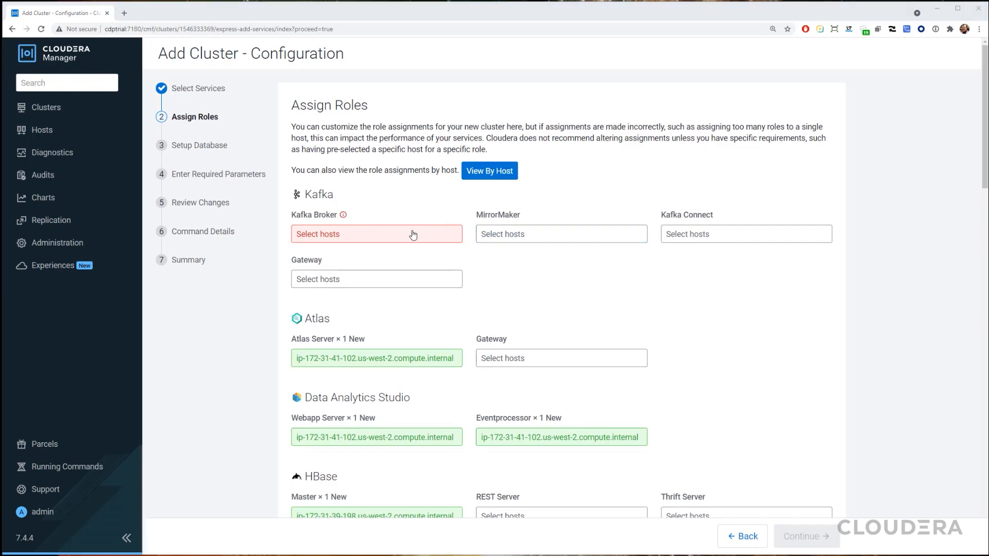
click(376, 234)
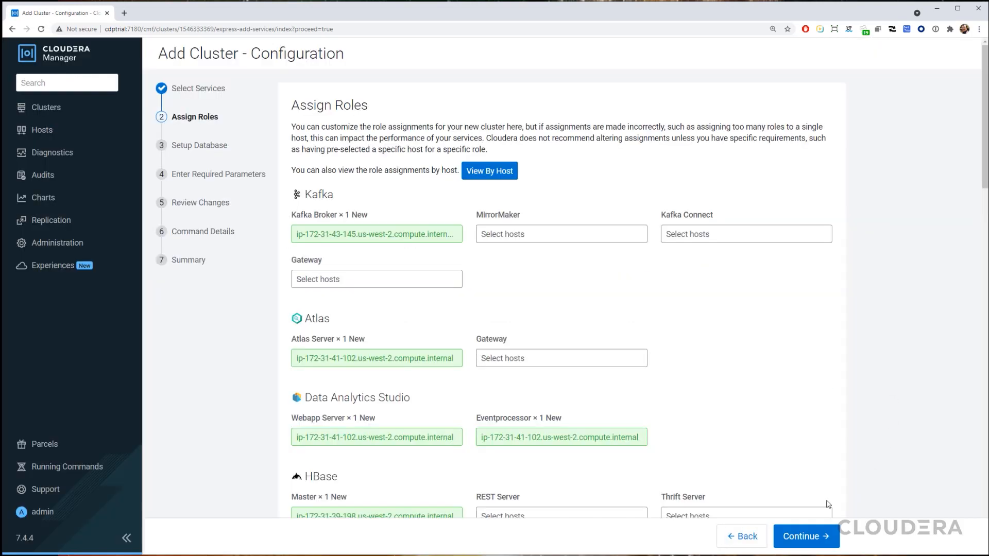
click(805, 535)
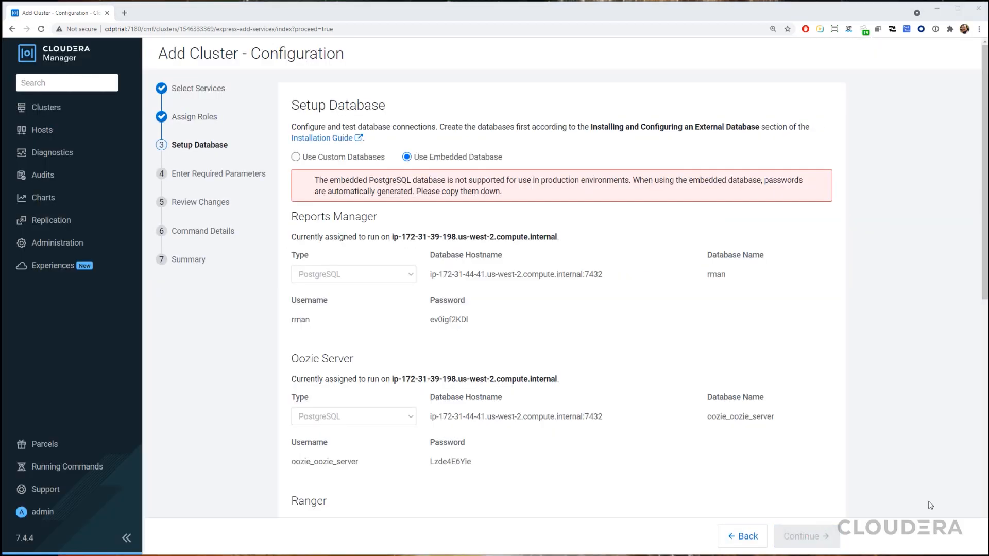
mouse_move(425, 168)
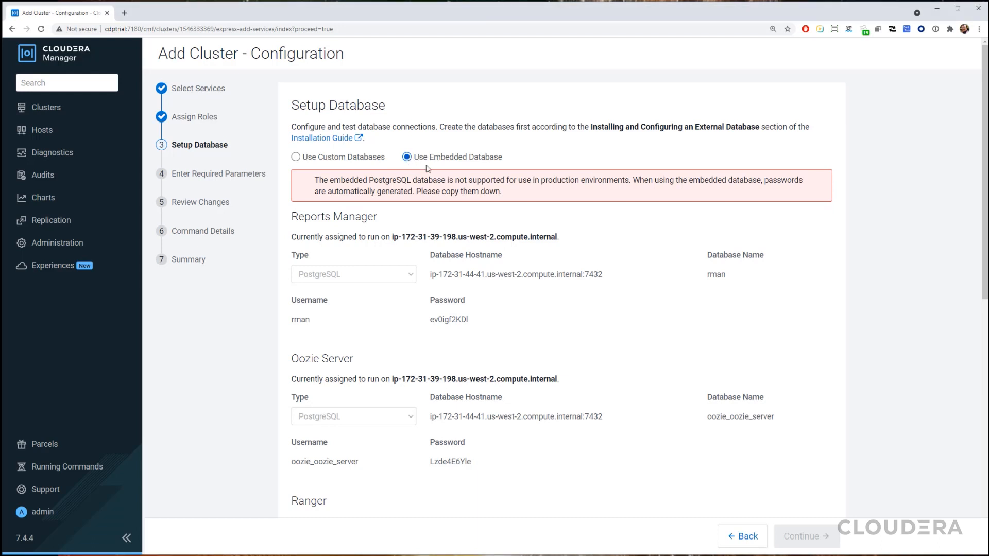
- Keep the embedded databases, test connections, and launch the First Run command
click(805, 536)
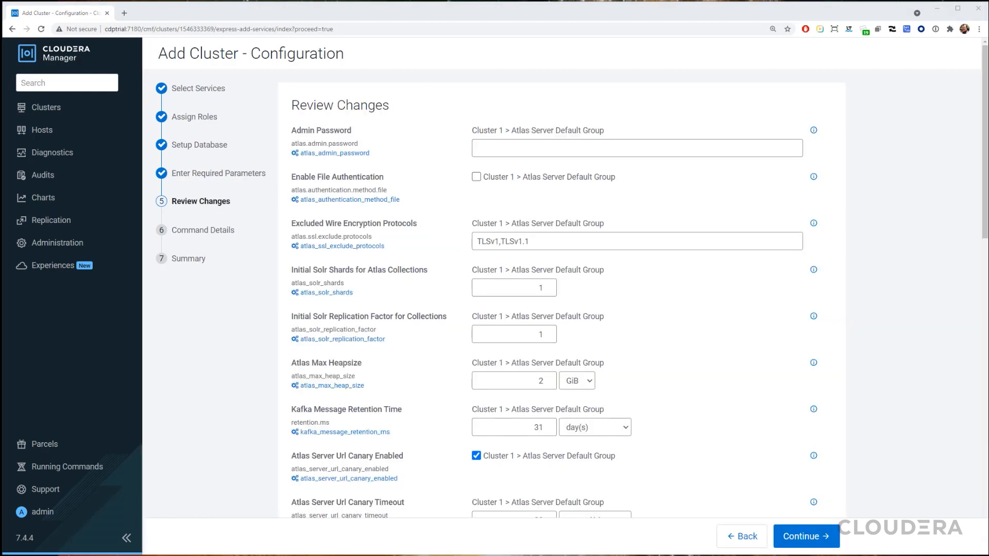
click(805, 536)
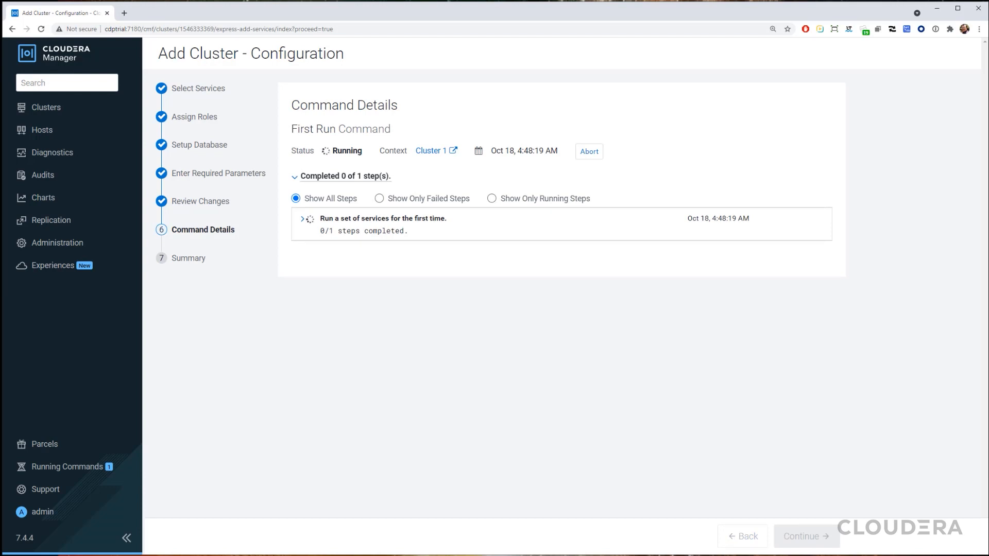